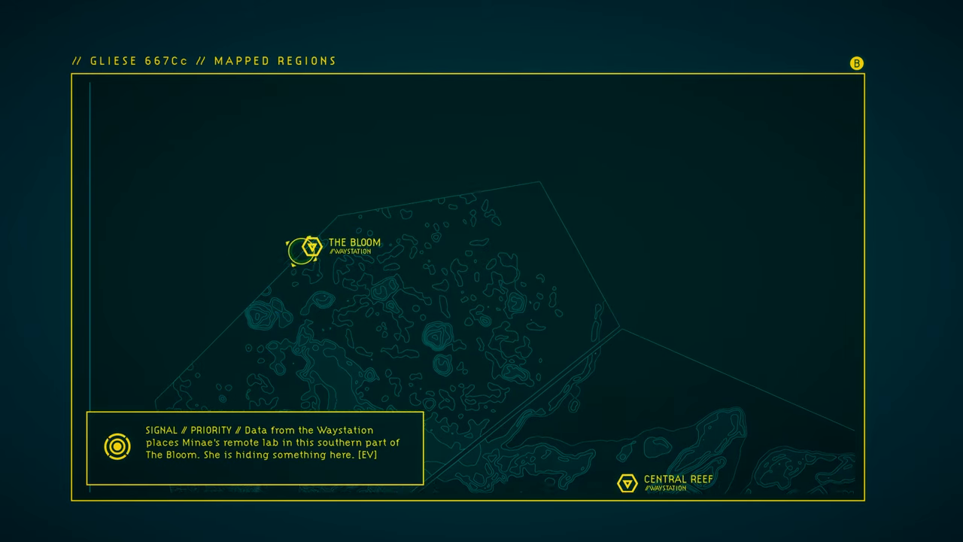
Step: Choose The Bloom waystation as the dive destination on the region map
left_click(308, 248)
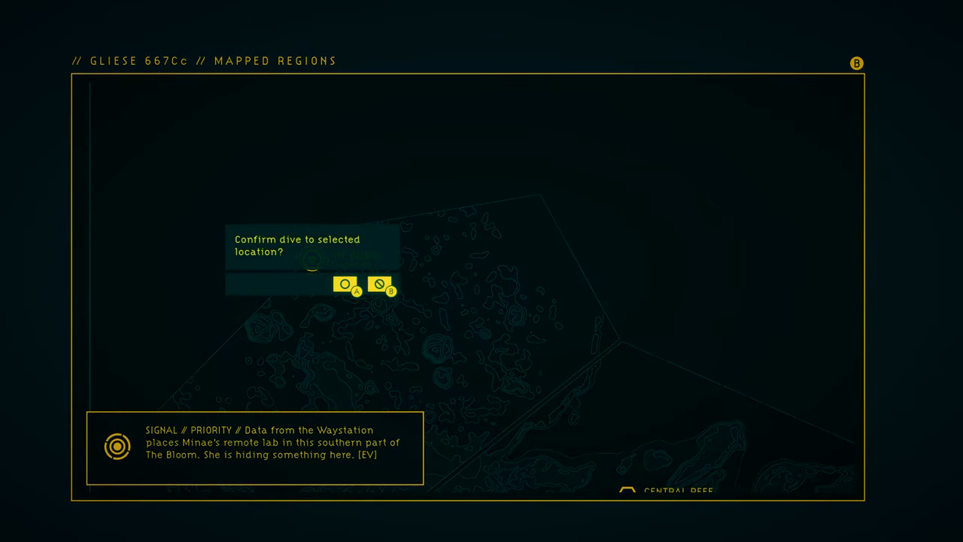
Step: Confirm the dive to The Bloom and set out toward the Crystal Cylinders
left_click(346, 286)
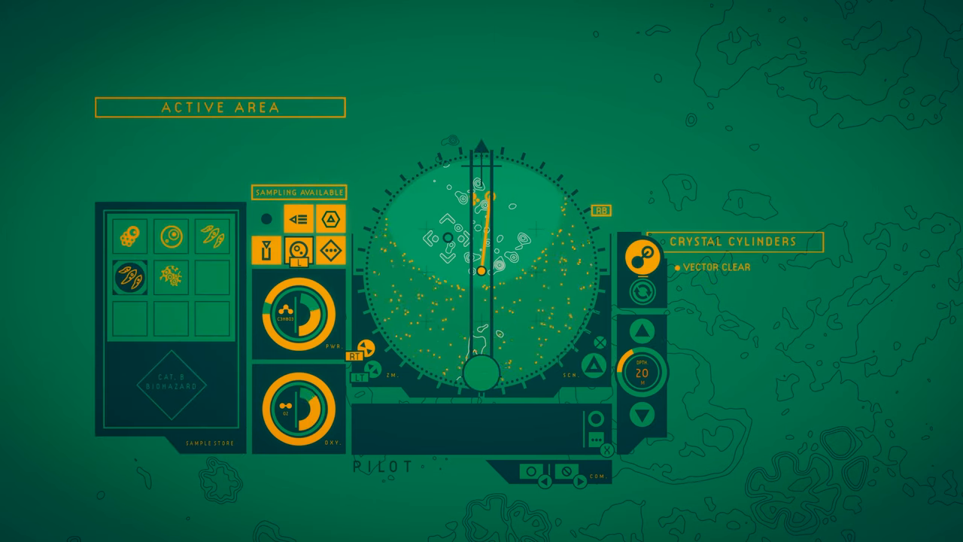
Step: Set a new sonar waypoint and move the diver away from the Crystal Cylinders
left_click(167, 276)
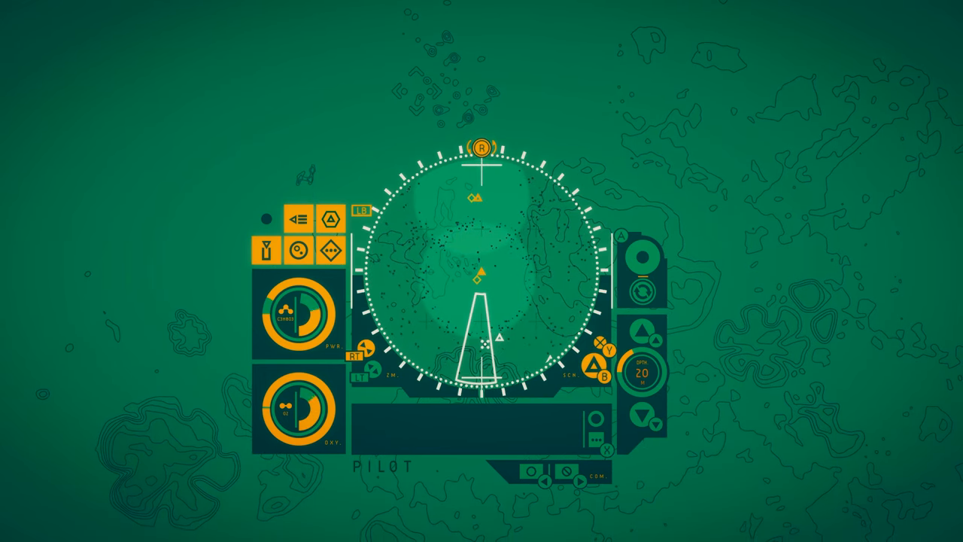
Step: Move the diver on to the Scorched Plain and review the Soothespore sample
left_click(483, 344)
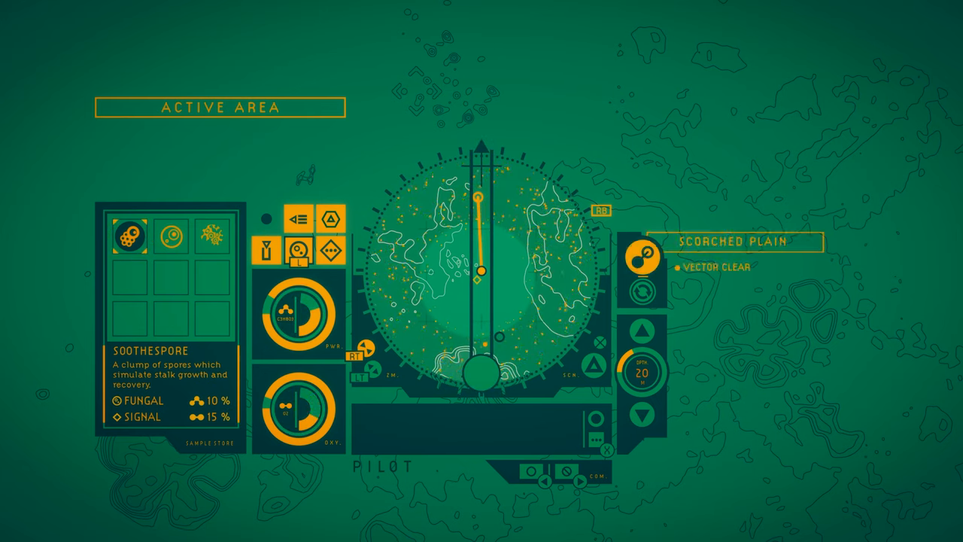
Step: Head onward from the Scorched Plain until Toxic Waters is reached
left_click(170, 236)
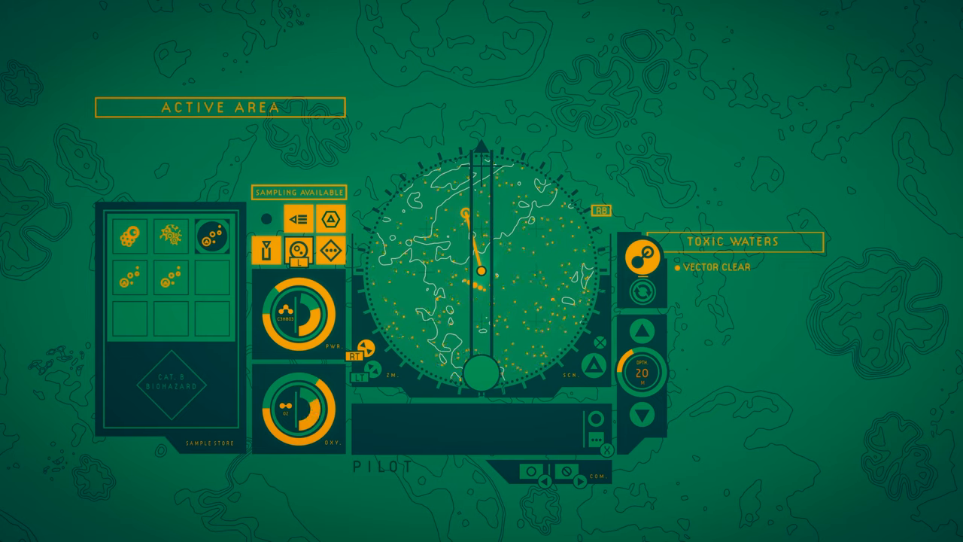
left_click(214, 235)
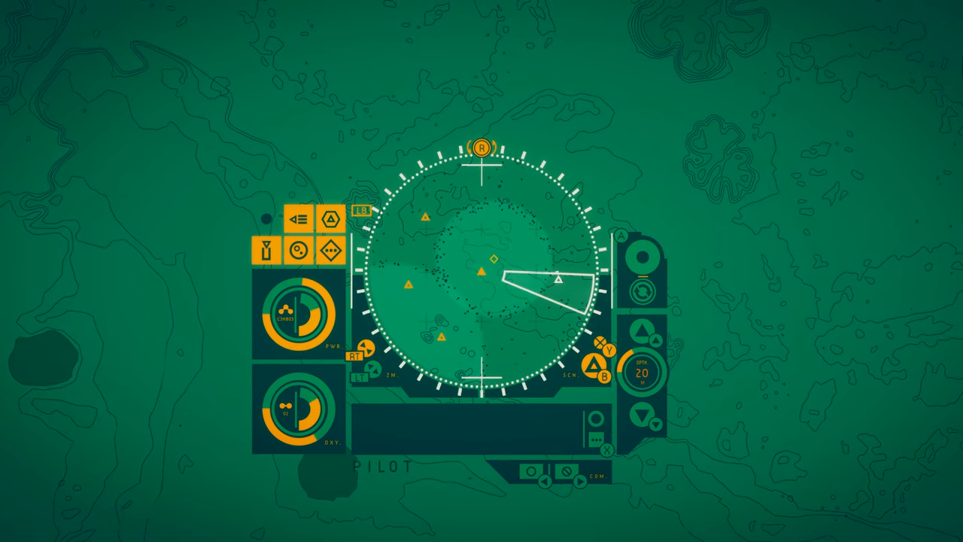
Step: Survey the active area's terrain and samples, then send the diver to a new seabed point
left_click(560, 281)
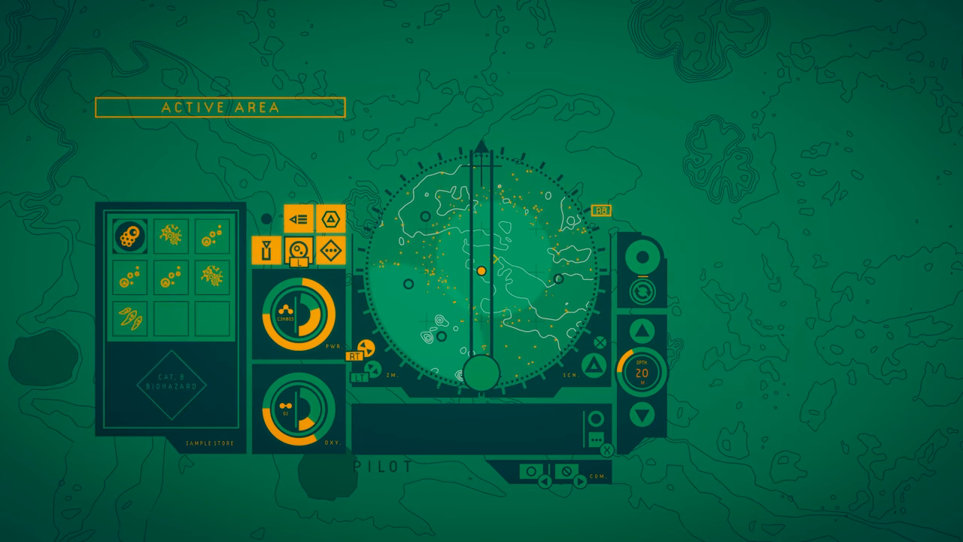
left_click(130, 234)
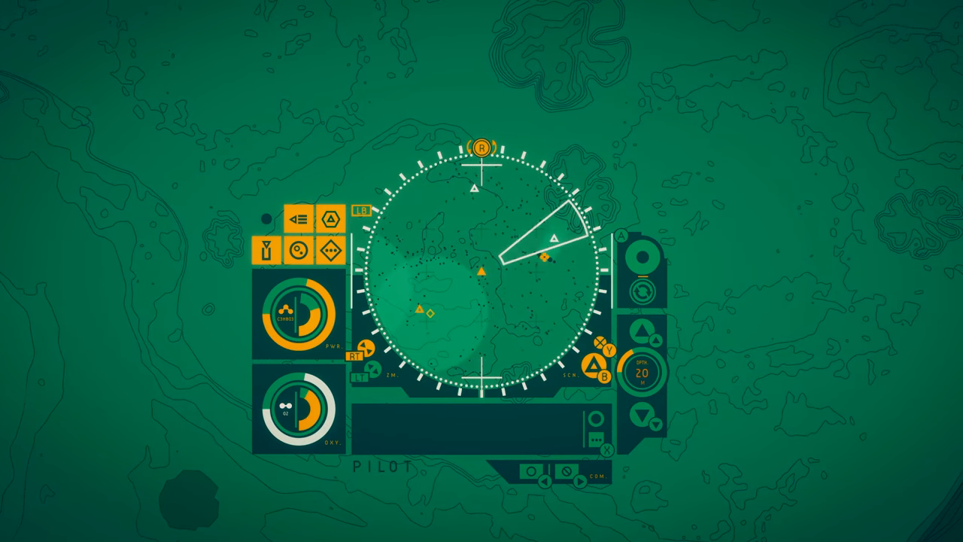
left_click(554, 239)
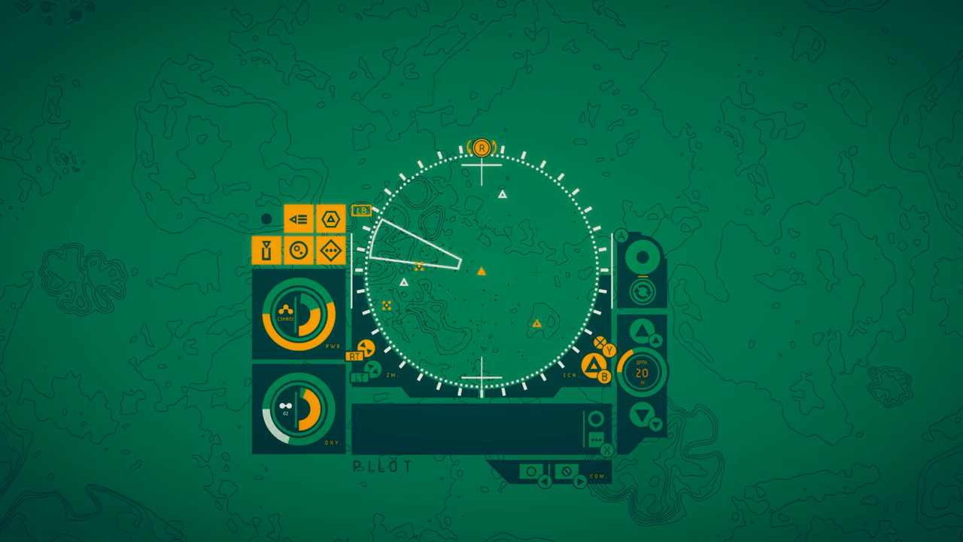
Step: Return to the navigation screen at the mapped region with Request Retrieval available
left_click(419, 268)
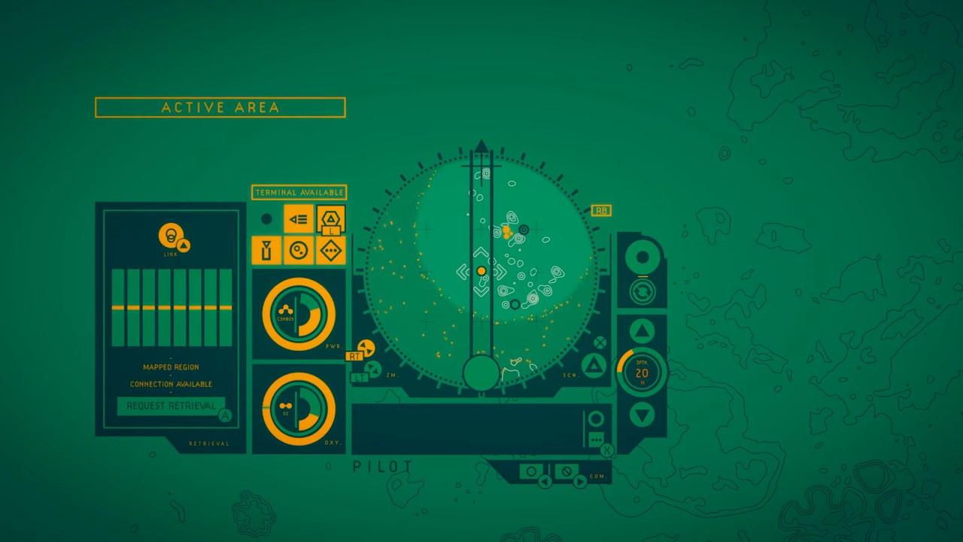
Step: Request drone retrieval to base and view the lab's completed Bloom Fan analysis
left_click(171, 406)
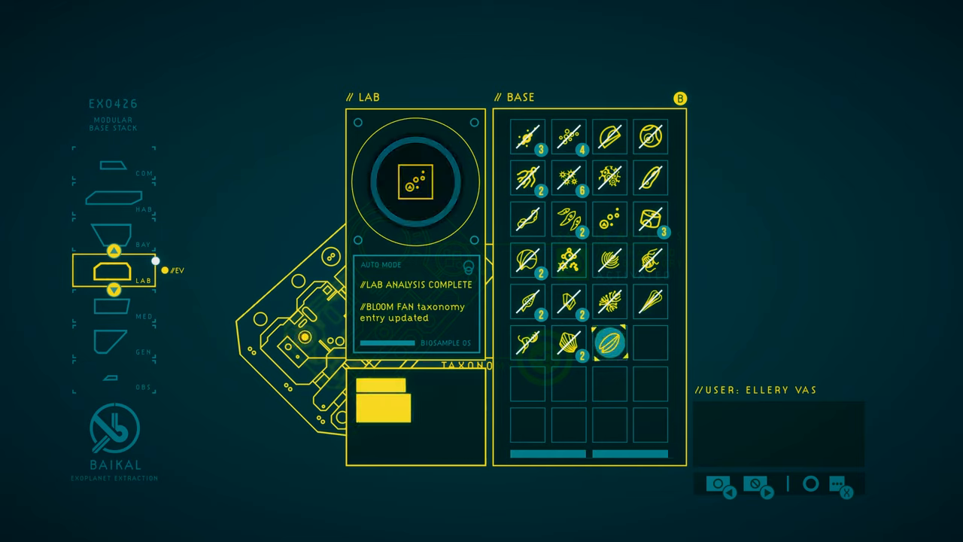
left_click(611, 343)
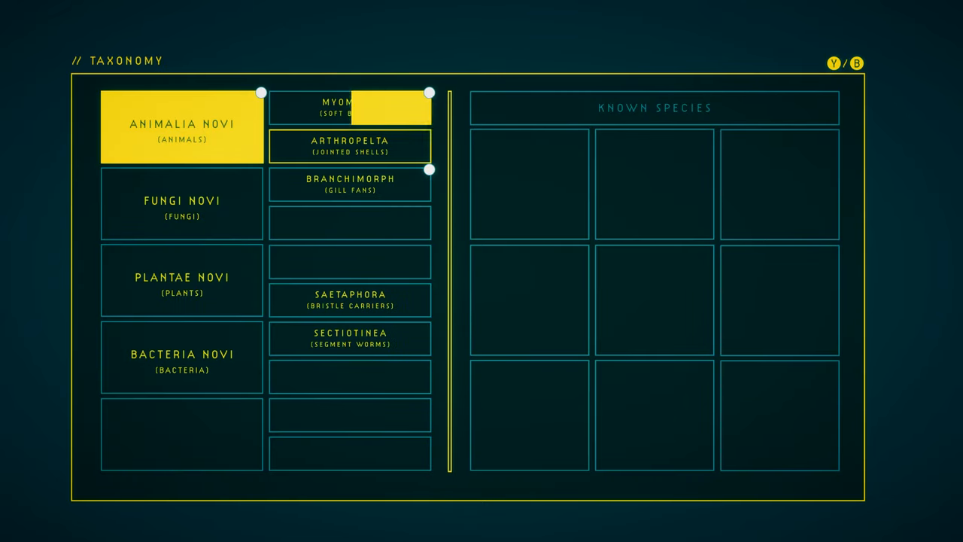
Step: Browse Animalia Novi > Myomitia and open the Bivalve Bloomvane's observations
left_click(349, 107)
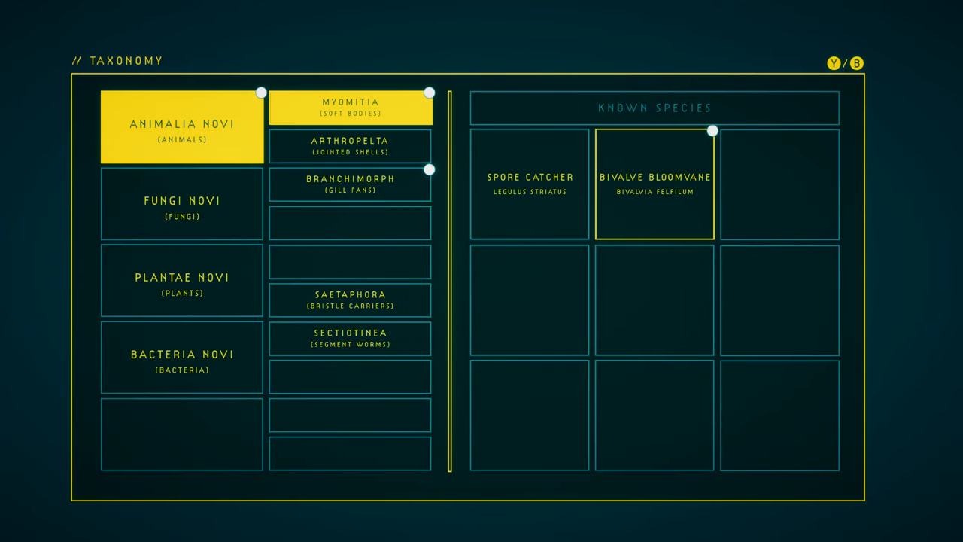
left_click(653, 183)
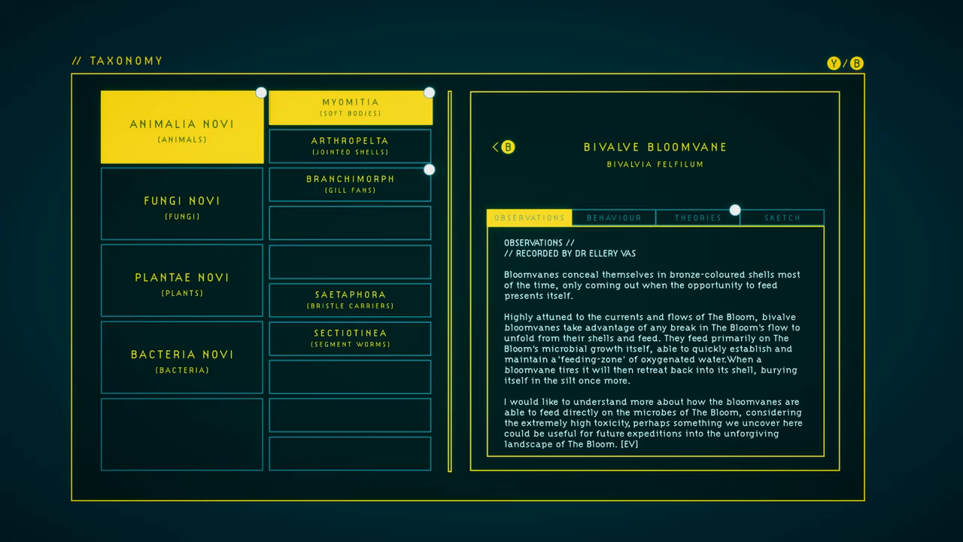
Step: Switch the Bivalve Bloomvane entry to its neurotoxin-resistance theories
left_click(699, 216)
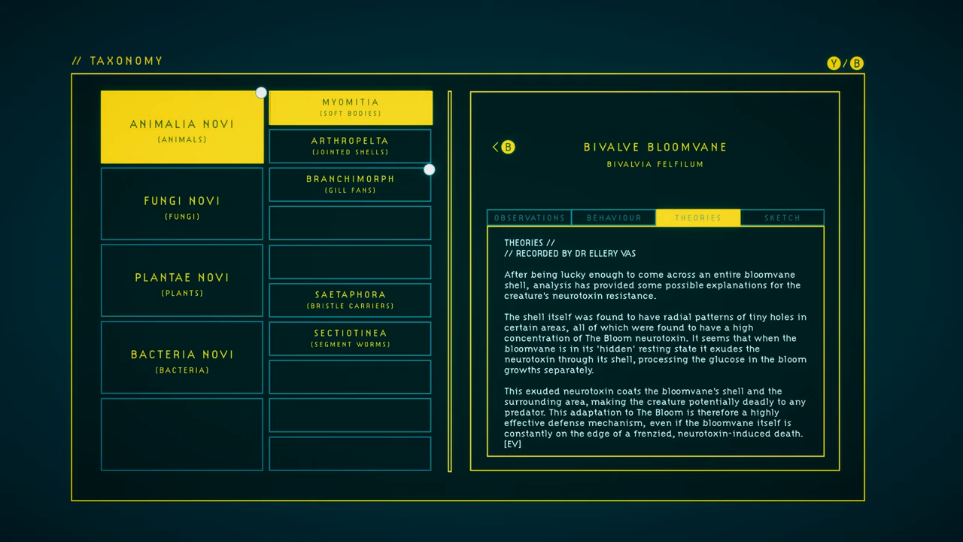
Step: Select the Bloomfan under Branchimorph (Gill Fans) to show Dr Ellery Vas's observations
left_click(349, 183)
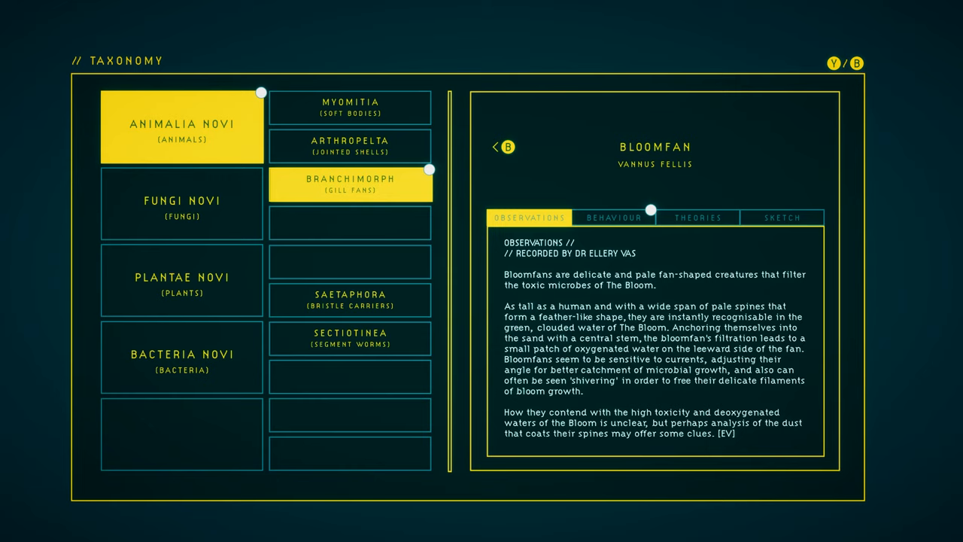
Step: View the Bloomfan's Behaviour notes on fan dust and oxygen, then return to the mapped regions chart
left_click(614, 217)
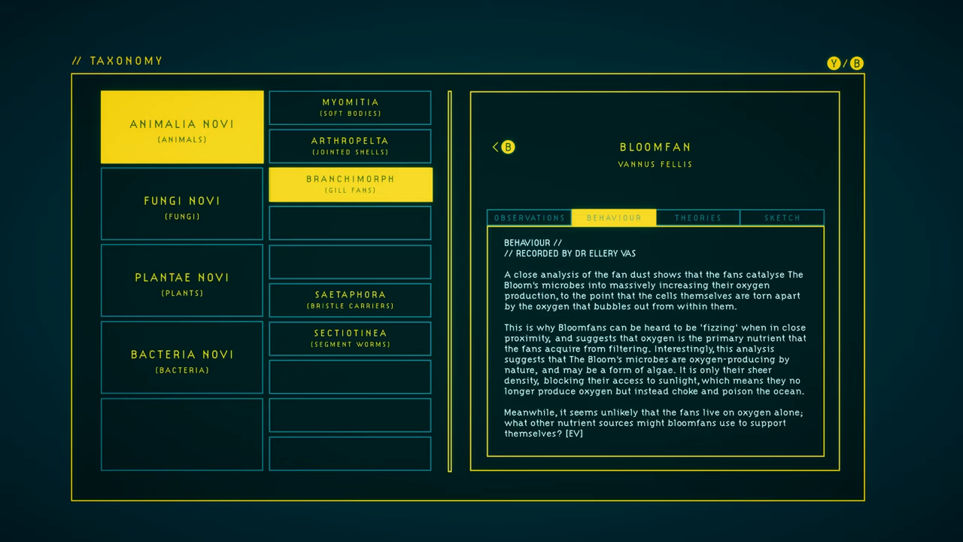
left_click(505, 146)
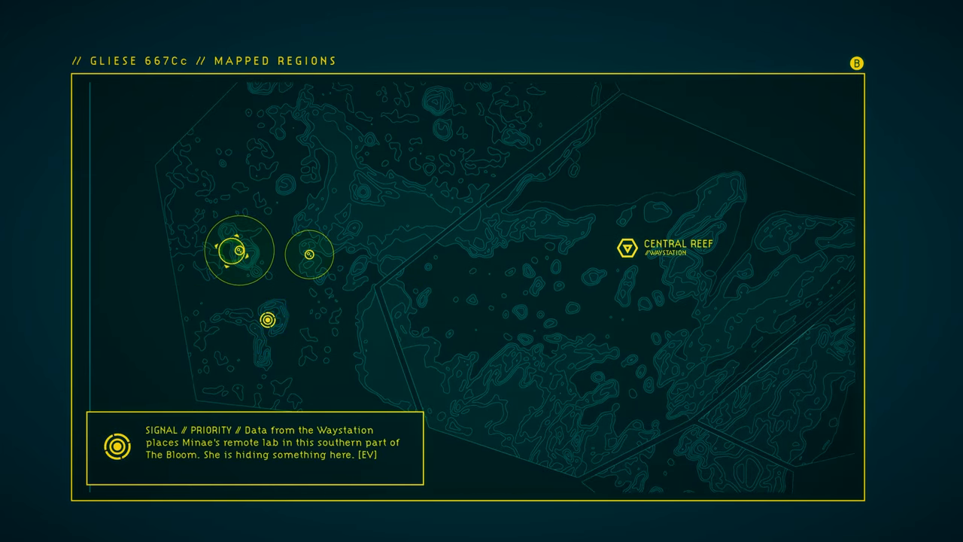
Step: Cycle the southern Bloom marker to the Bloom Froth bubble sample request and head back into The Bloom
left_click(268, 319)
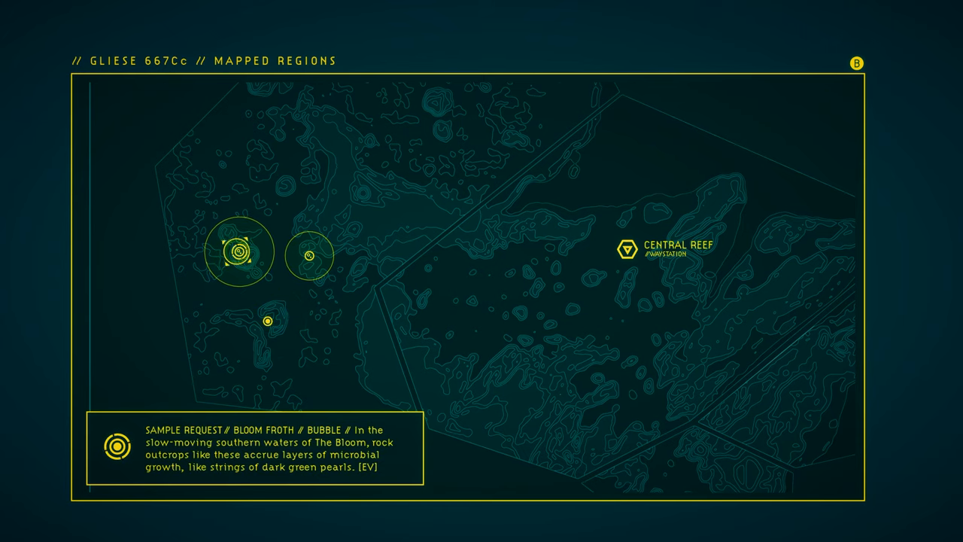
left_click(309, 256)
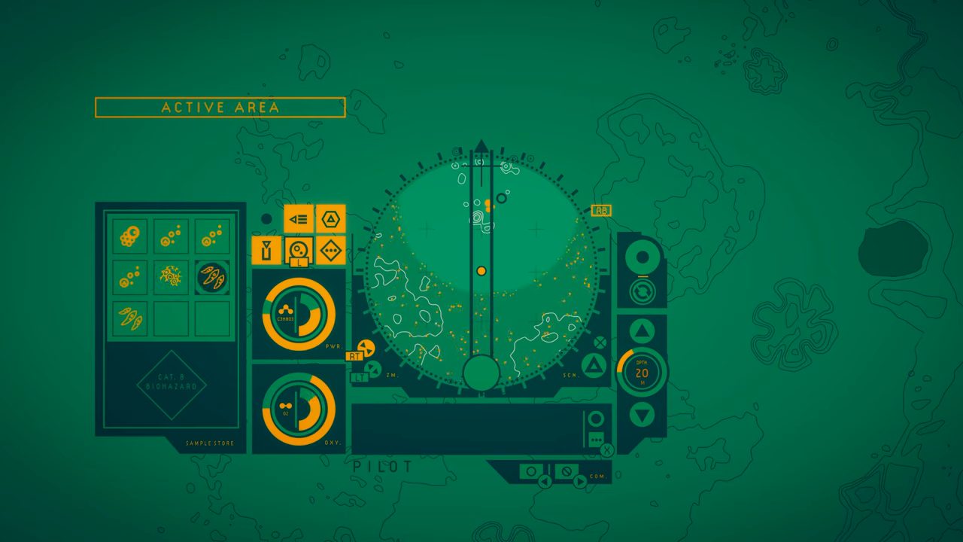
Step: Show the Fan Dust sample details: Bloom-oxygenating dust, 0% microbial, 7% colony
left_click(129, 277)
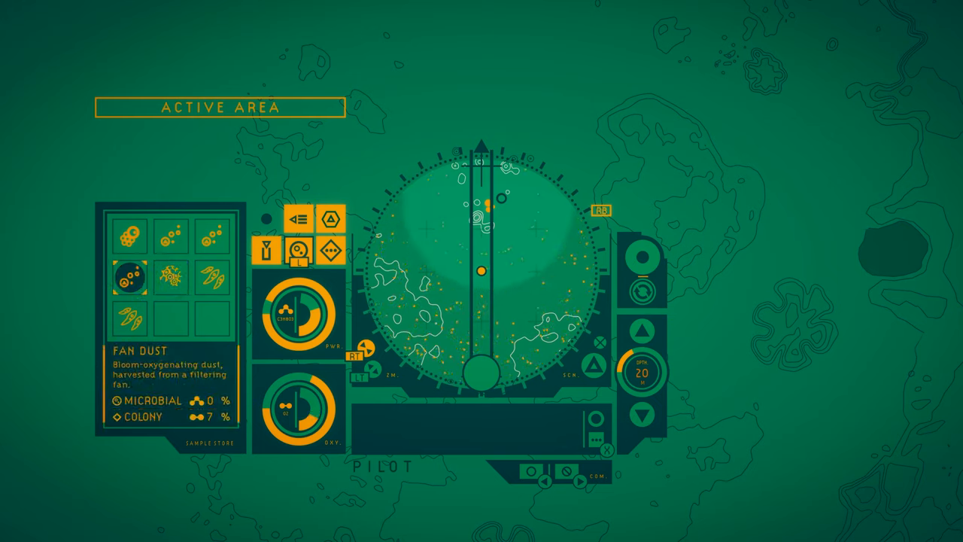
left_click(174, 274)
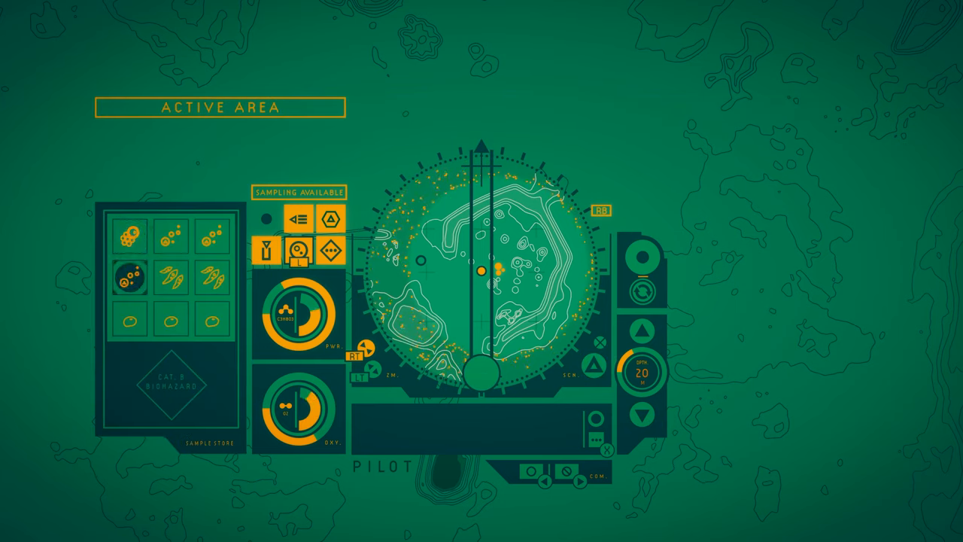
Step: Look over the stored specimens in the Sample Store panel one slot at a time
left_click(130, 277)
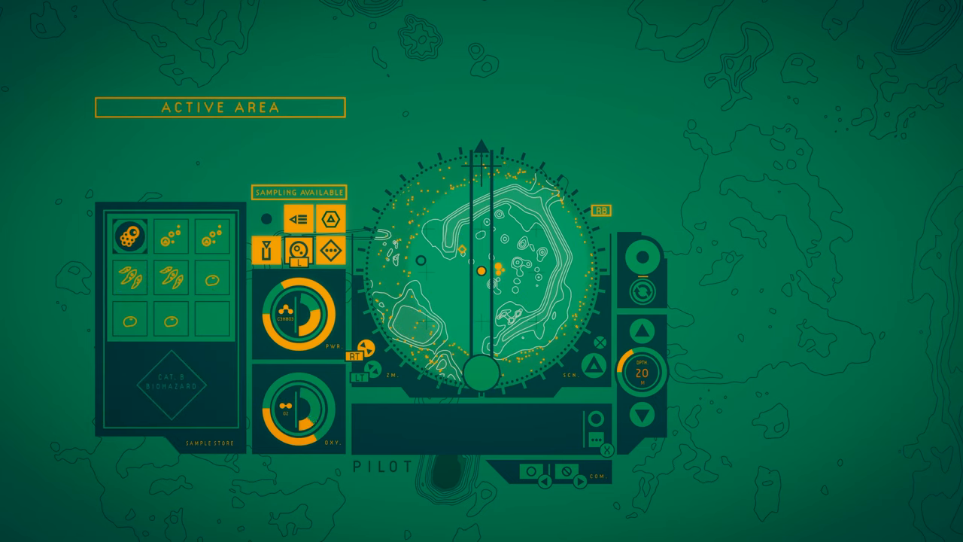
left_click(129, 234)
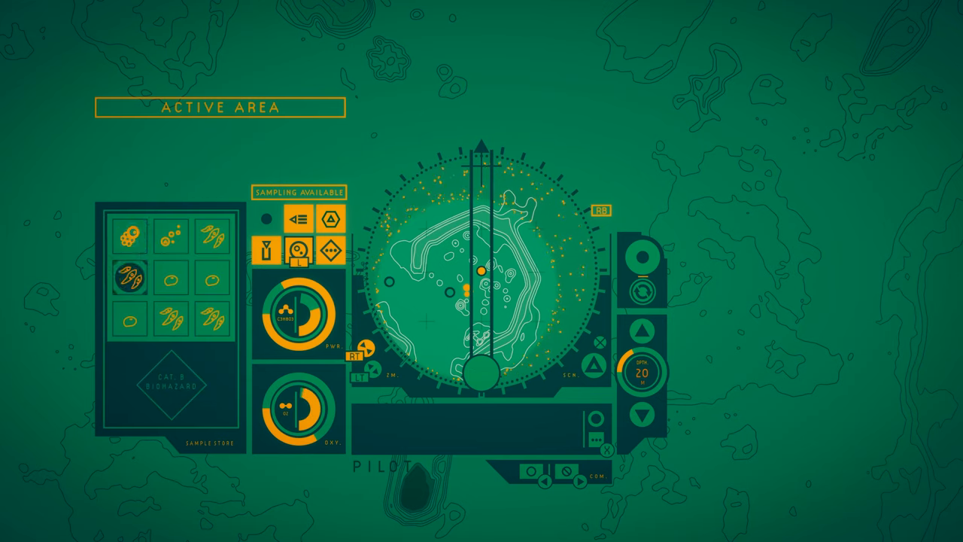
left_click(128, 277)
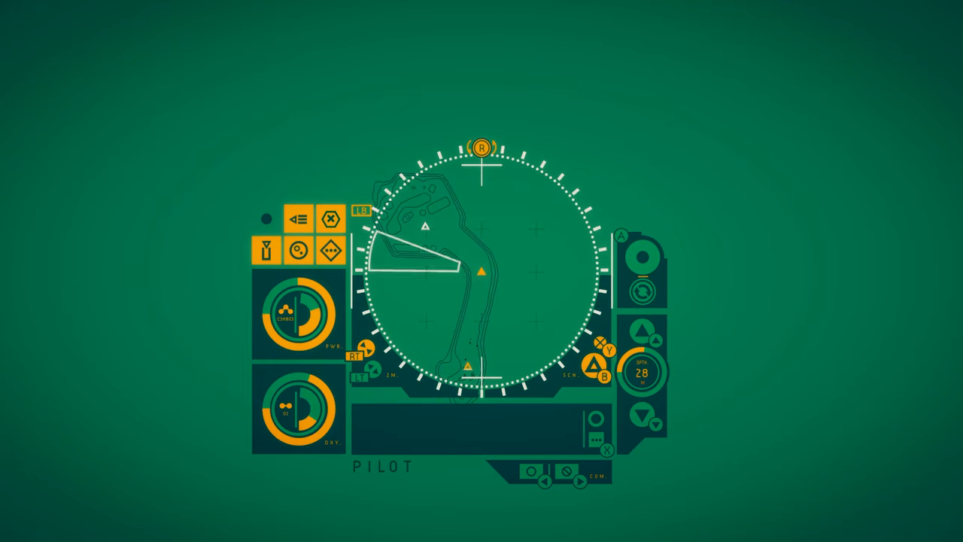
Step: Pick a waypoint on the close-range sonar scan to plot the diver's travel path
left_click(425, 224)
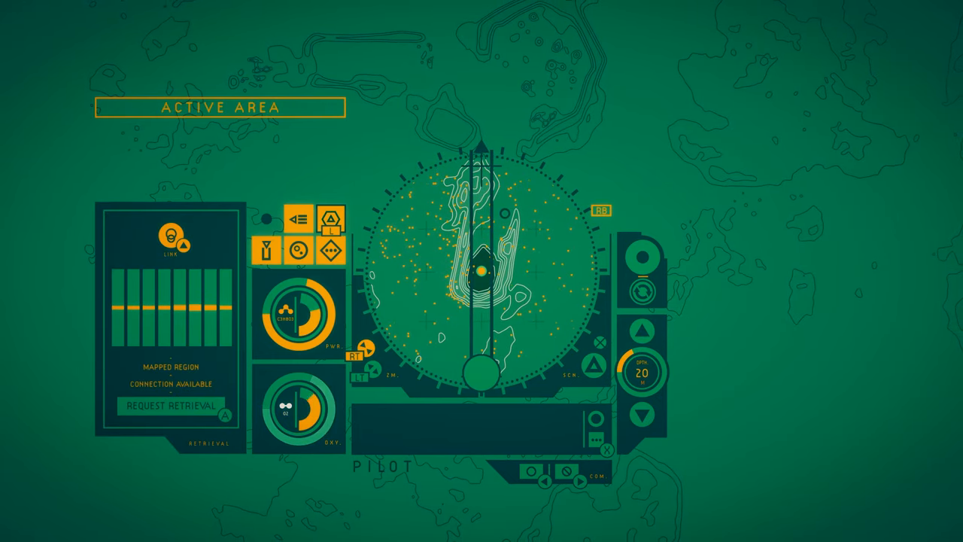
Step: Send a Request Retrieval for the drone from the mapped-region terminal
left_click(169, 406)
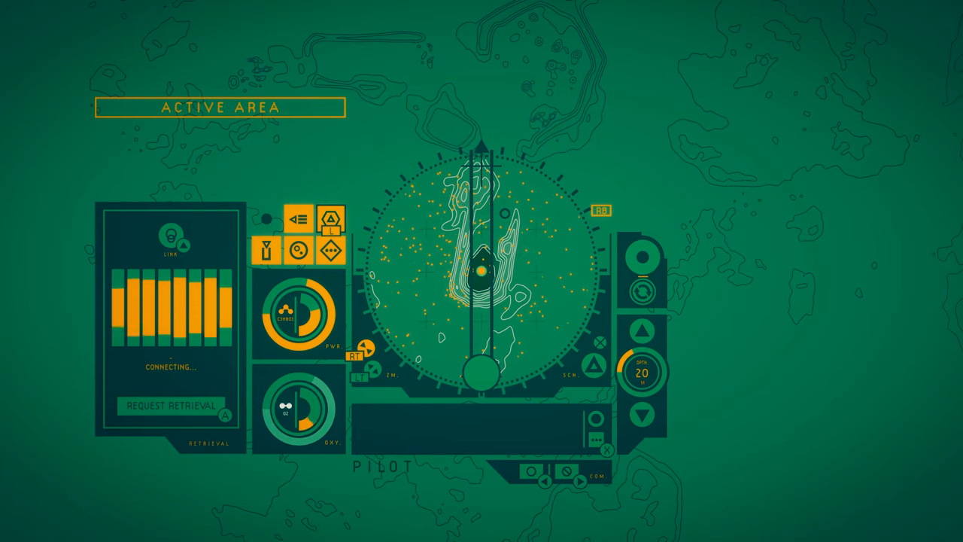